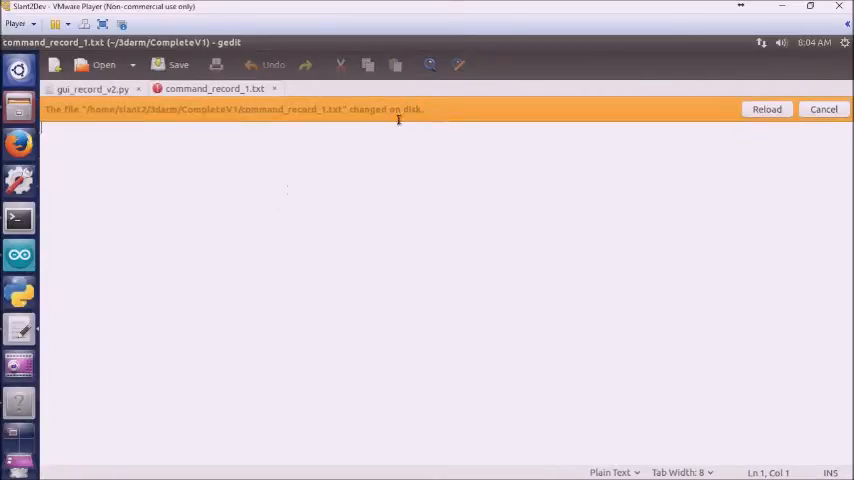
Reload command_record_1.txt from disk so the nine recorded angle/speed lines appear
{"action": "left_click", "coordinate": [766, 108]}
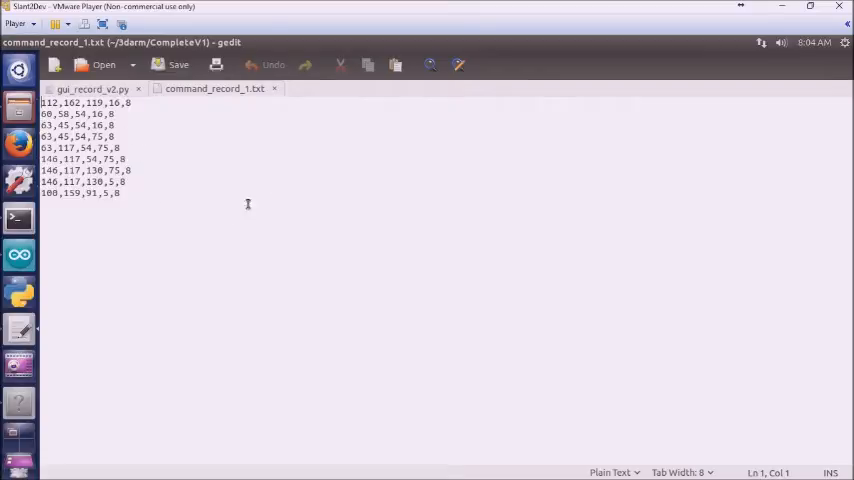
{"action": "mouse_move", "coordinate": [92, 88]}
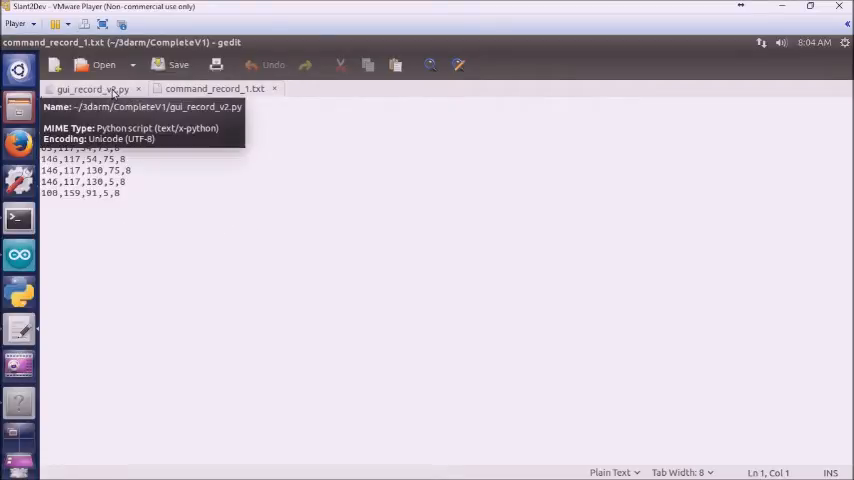
{"action": "mouse_move", "coordinate": [36, 360]}
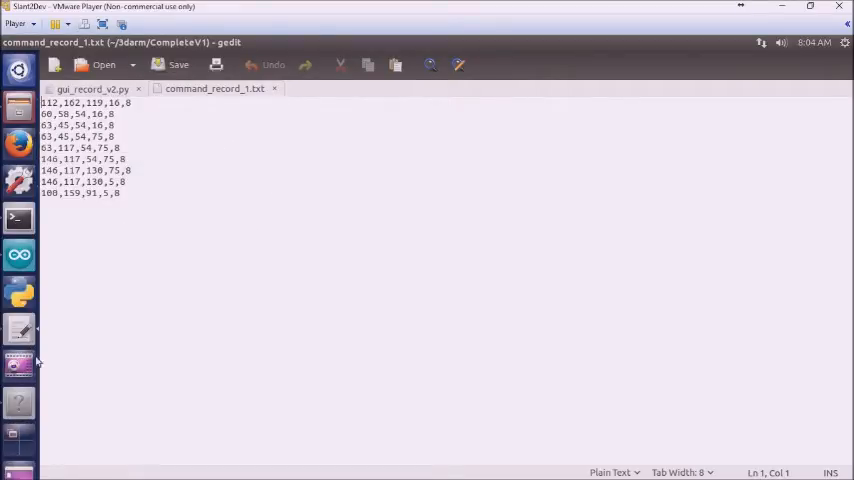
{"action": "mouse_move", "coordinate": [20, 256]}
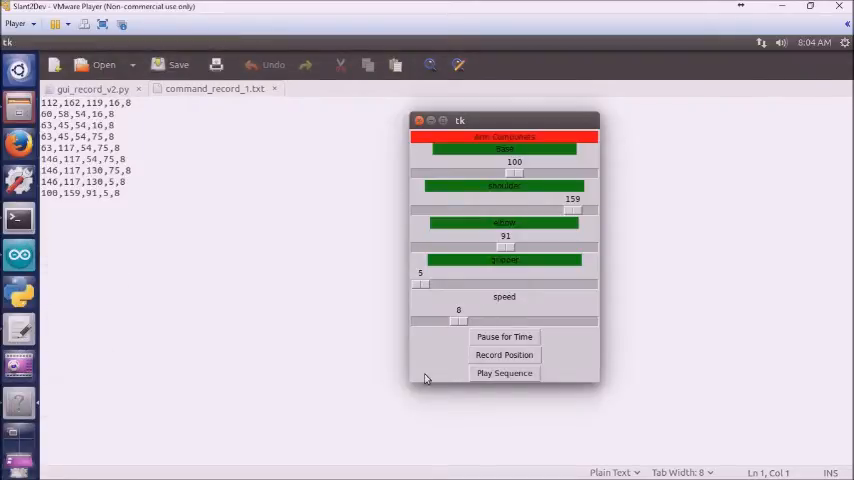
{"action": "mouse_move", "coordinate": [444, 380]}
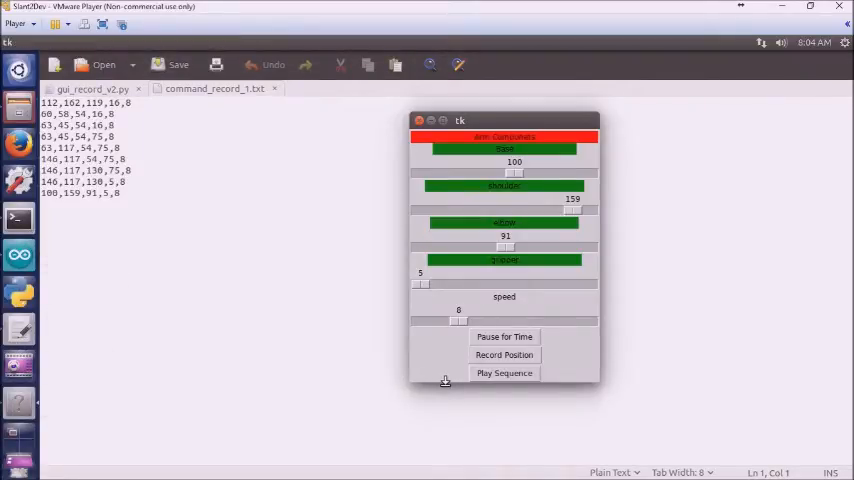